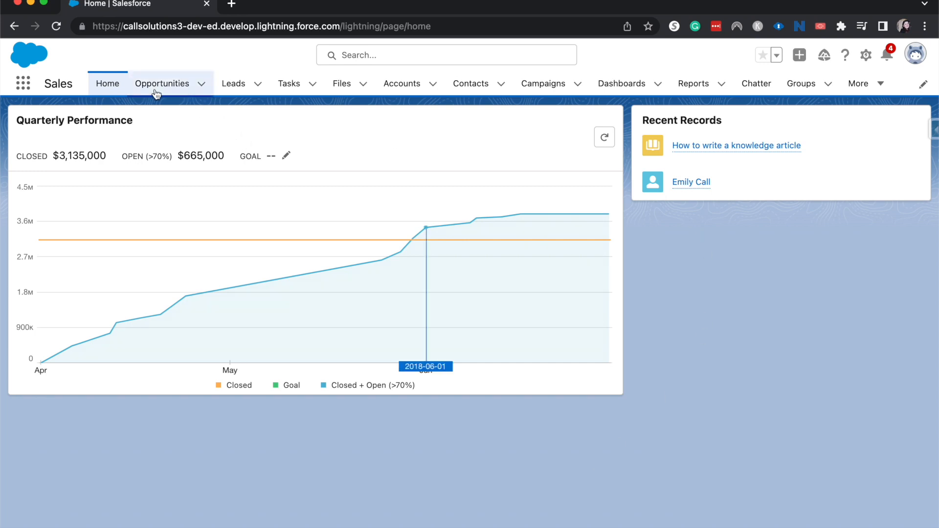
# Step: Go to Opportunities and show the list view menu from Recently Viewed
pyautogui.click(162, 83)
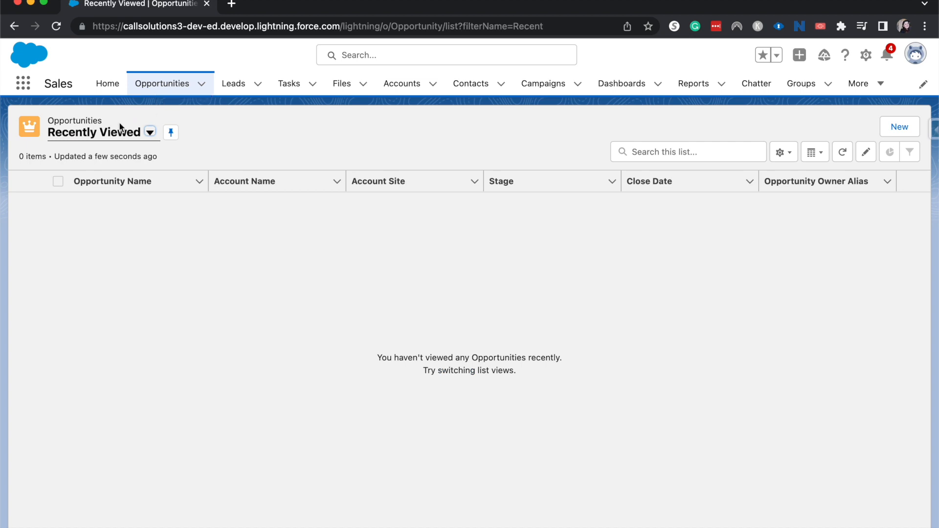
pyautogui.click(150, 133)
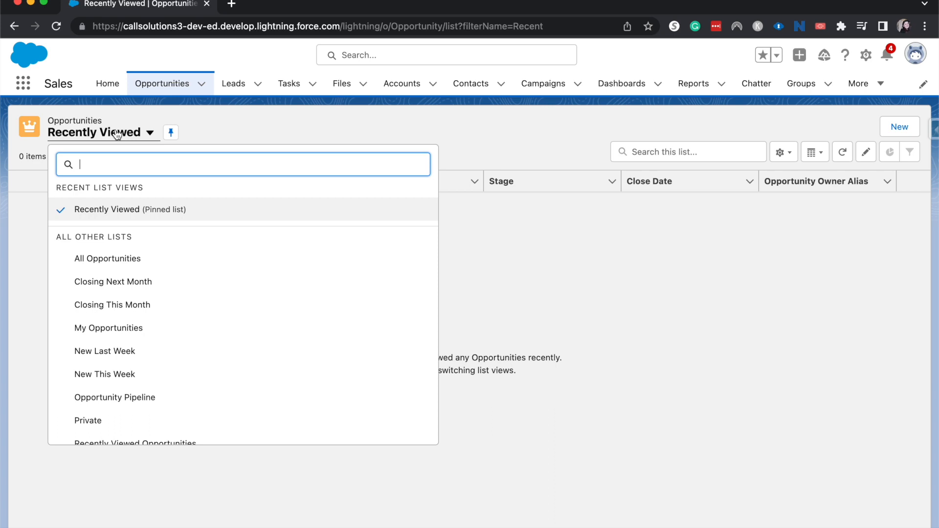
pyautogui.moveTo(118, 135)
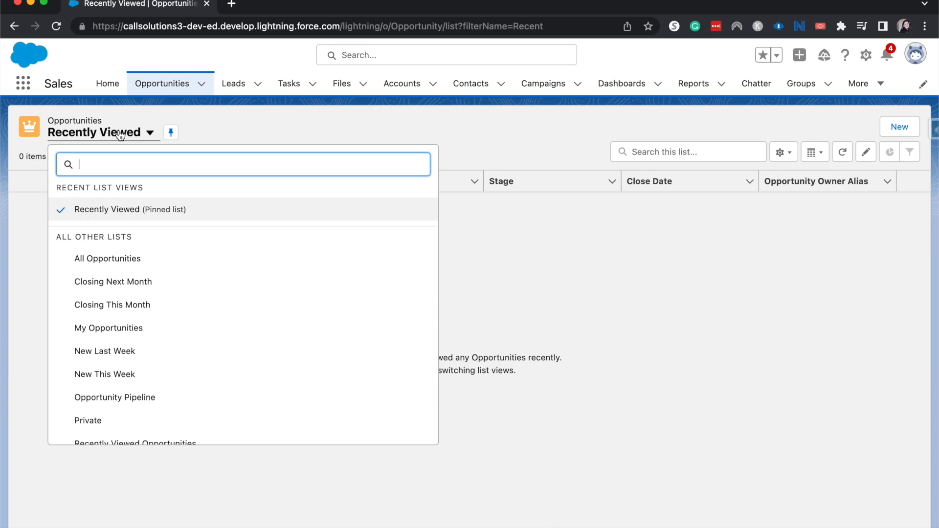
pyautogui.moveTo(360, 115)
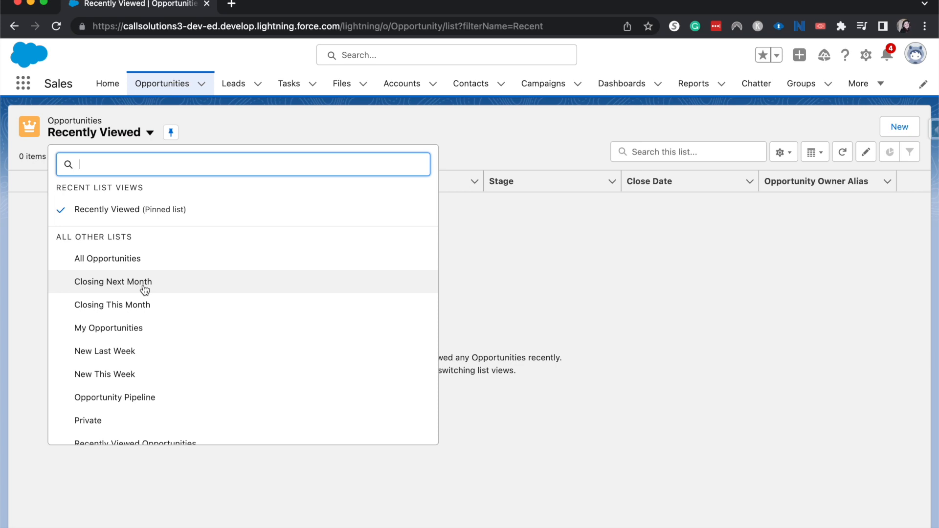
pyautogui.moveTo(128, 265)
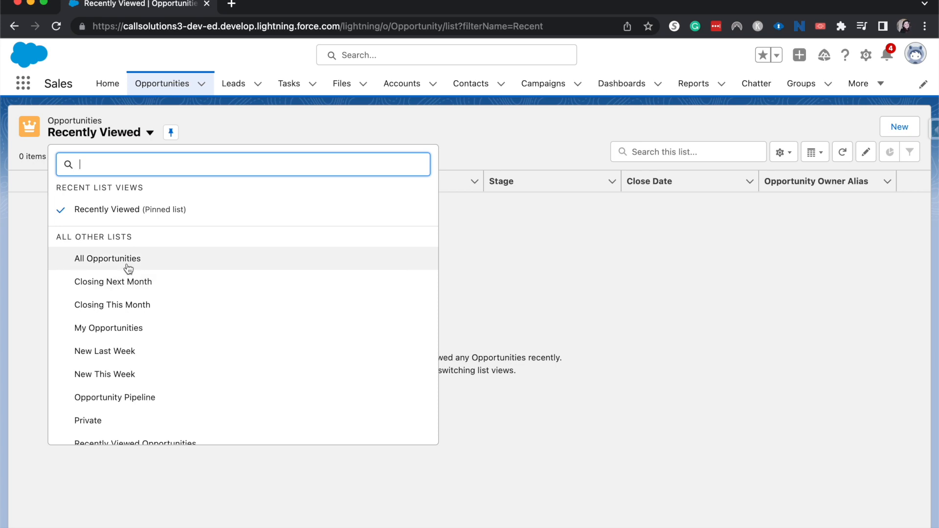
# Step: Switch the Opportunities list to the All Opportunities view
pyautogui.click(107, 259)
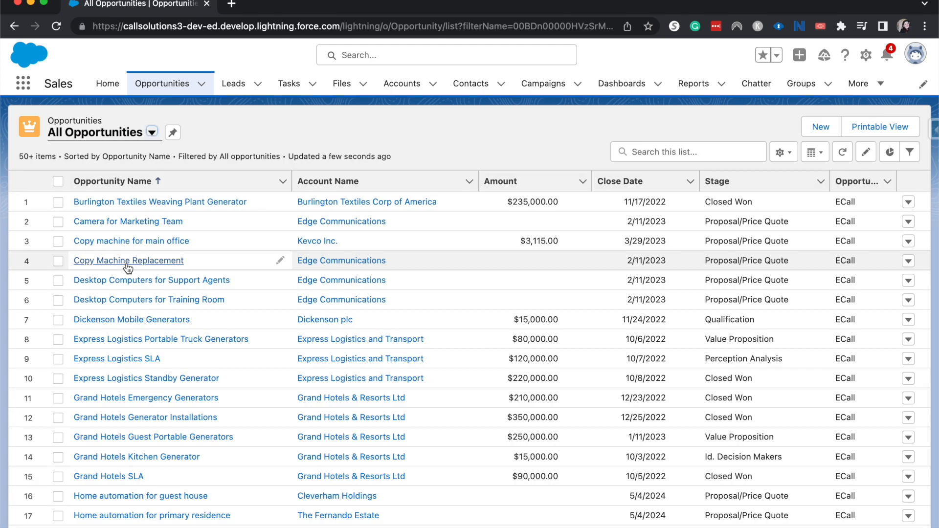
pyautogui.moveTo(128, 259)
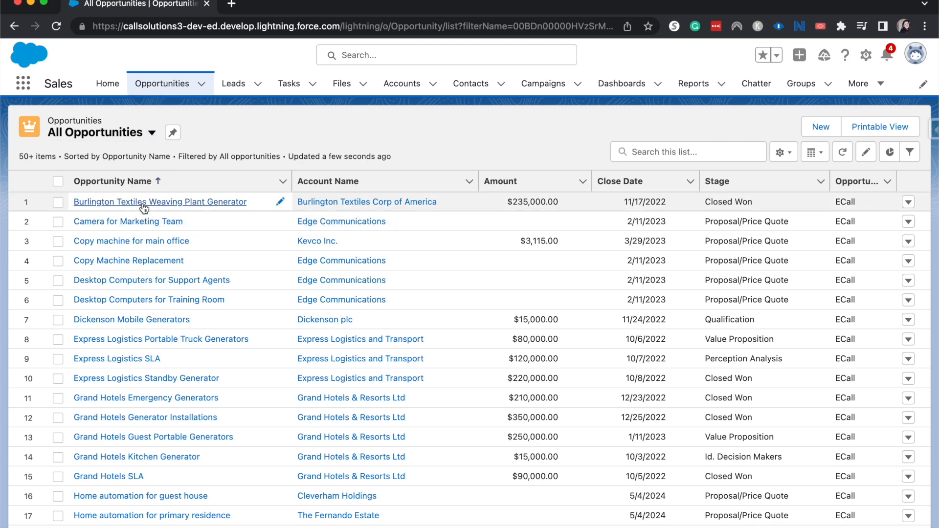
# Step: Open the Burlington Textiles Weaving Plant Generator record from All Opportunities
pyautogui.click(159, 202)
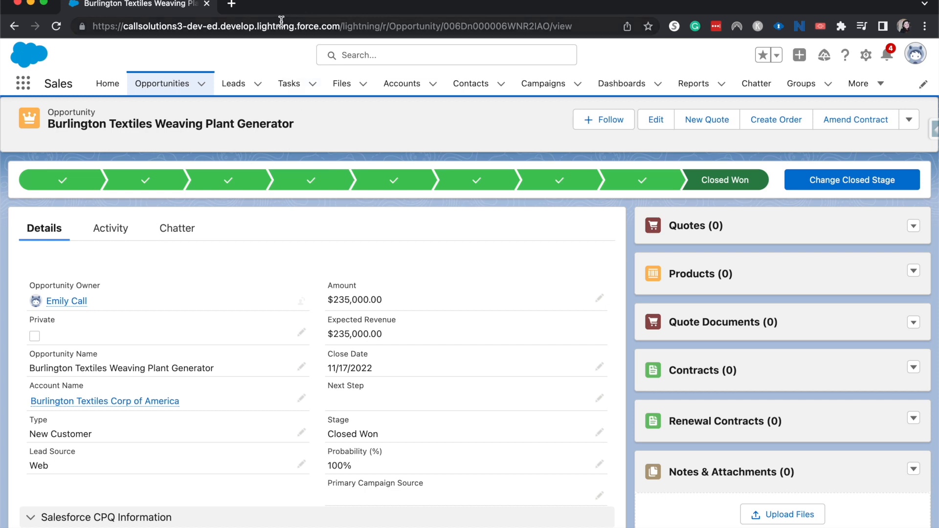
pyautogui.moveTo(459, 241)
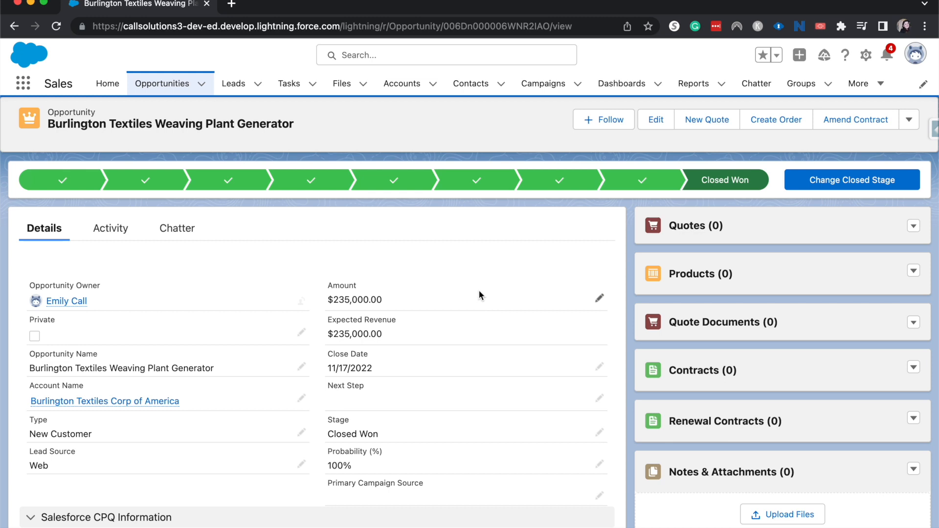
pyautogui.moveTo(486, 321)
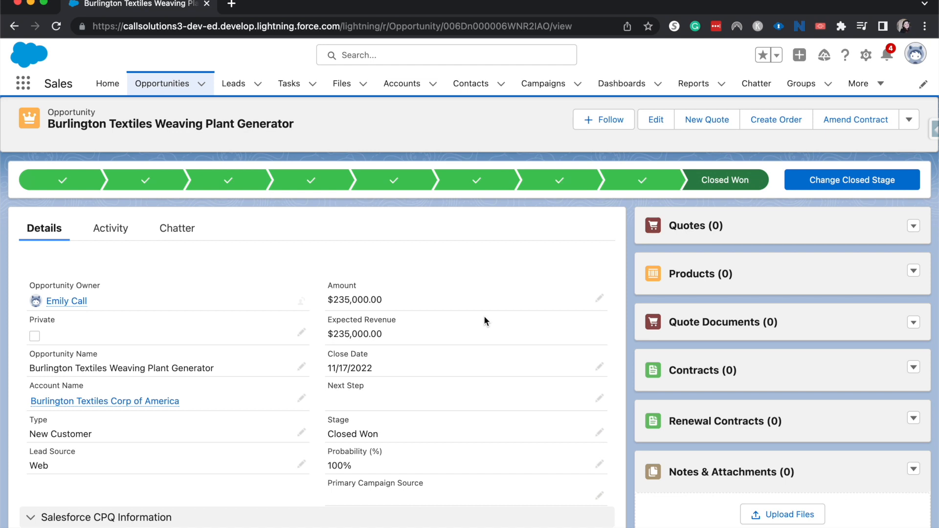
pyautogui.moveTo(110, 228)
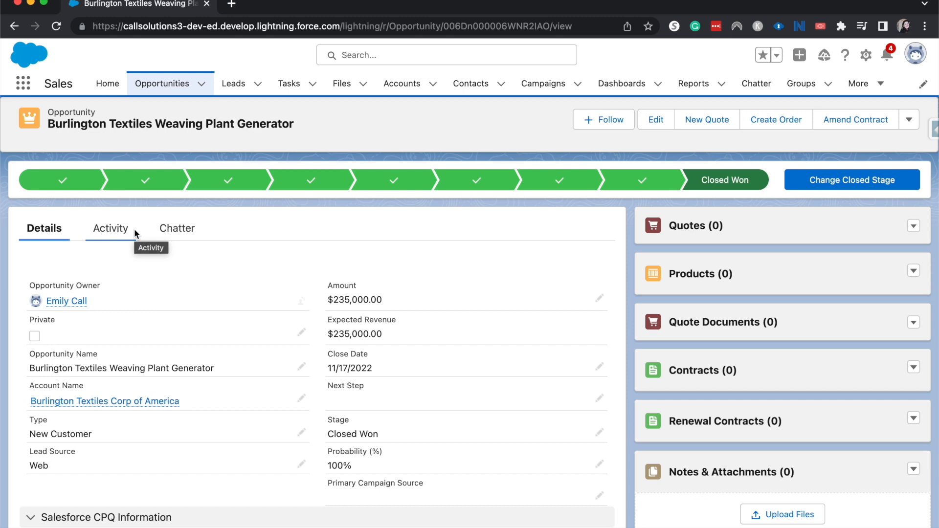
pyautogui.moveTo(221, 277)
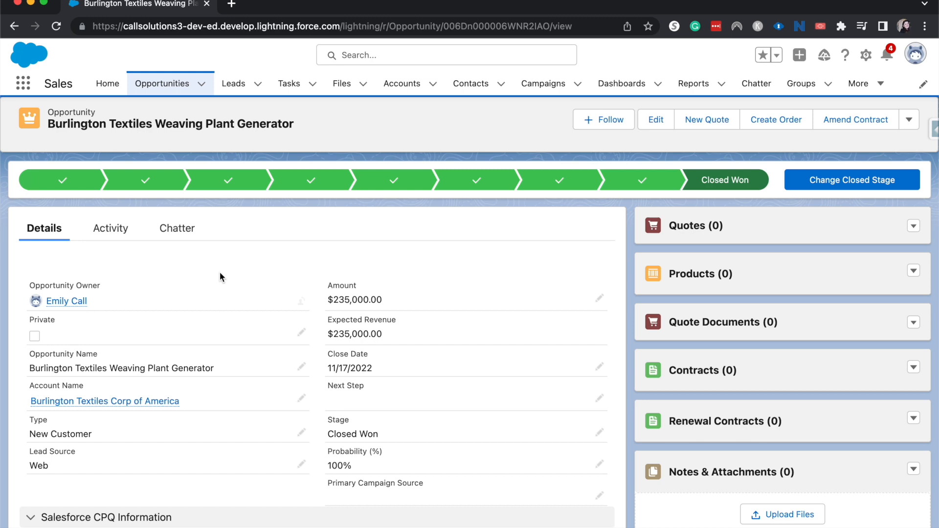
pyautogui.moveTo(529, 198)
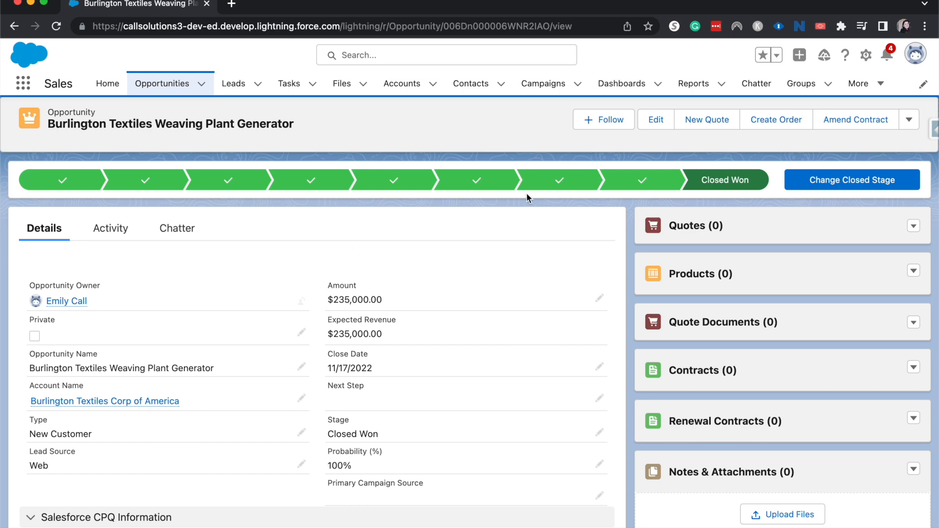
# Step: Edit the Opportunity object and start a new field under Fields & Relationships
pyautogui.click(867, 55)
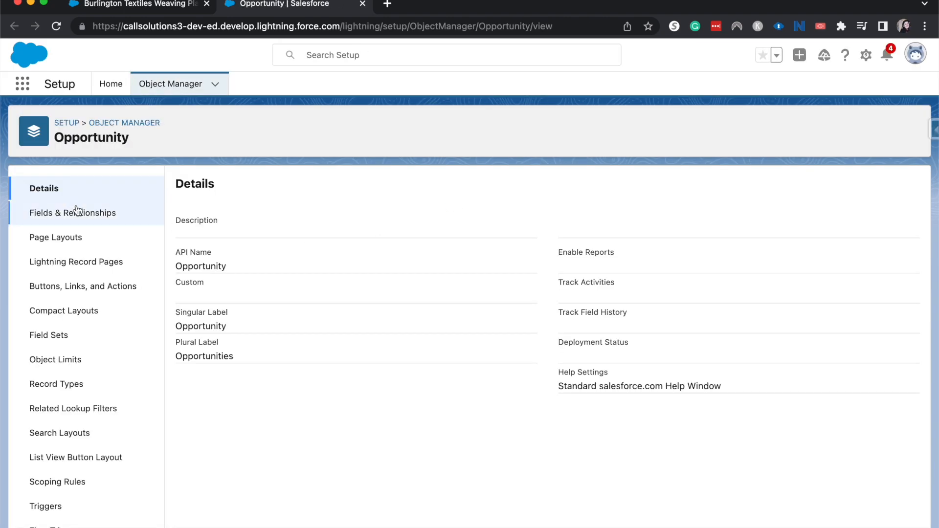
pyautogui.moveTo(86, 219)
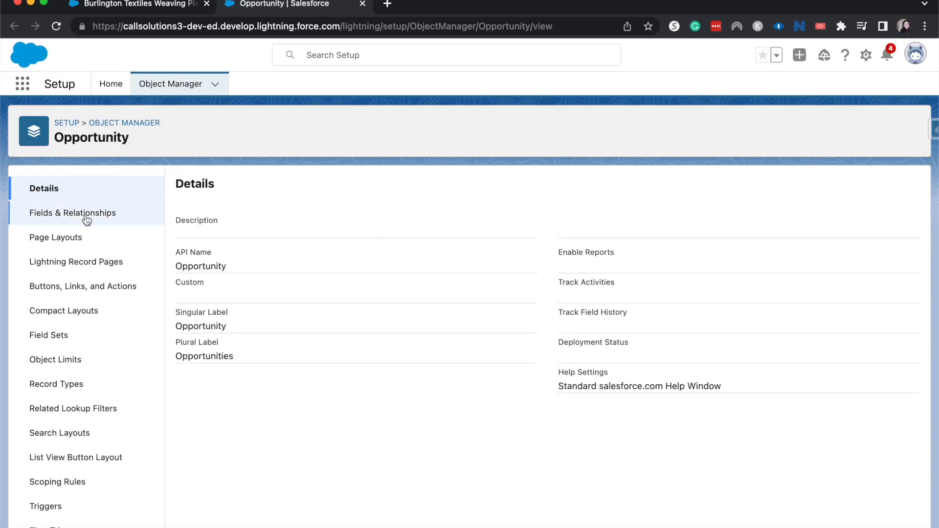
pyautogui.click(73, 213)
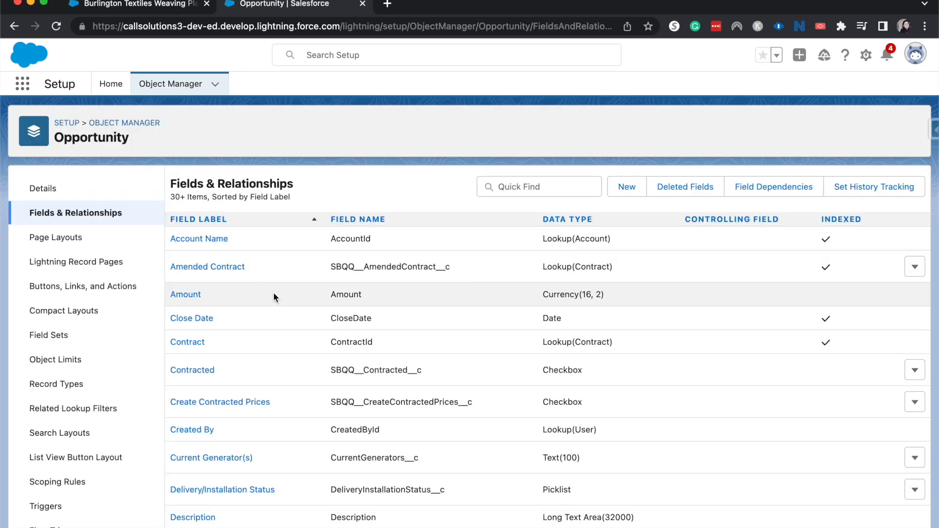
pyautogui.click(626, 187)
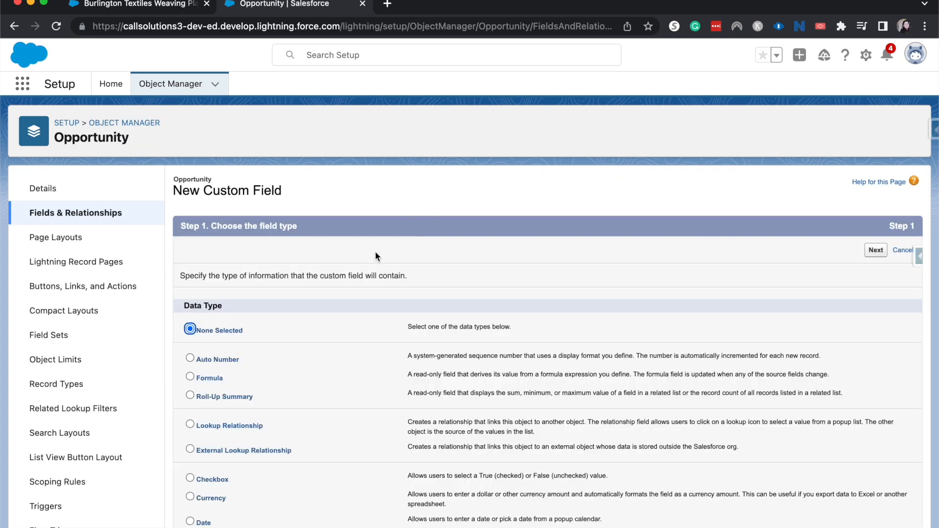
# Step: Define a Text field labelled 'Main Contact' with length 255, advancing to field-level security
pyautogui.scroll(-3)
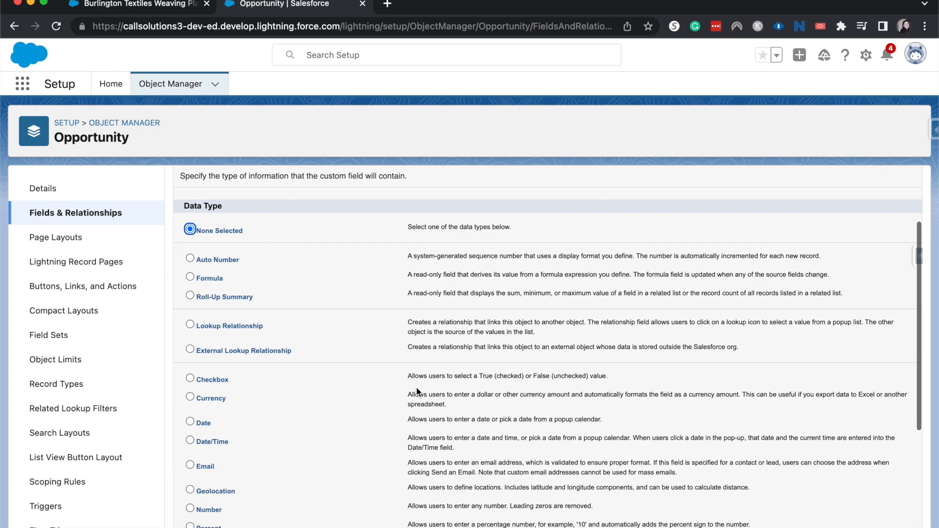
pyautogui.scroll(-3)
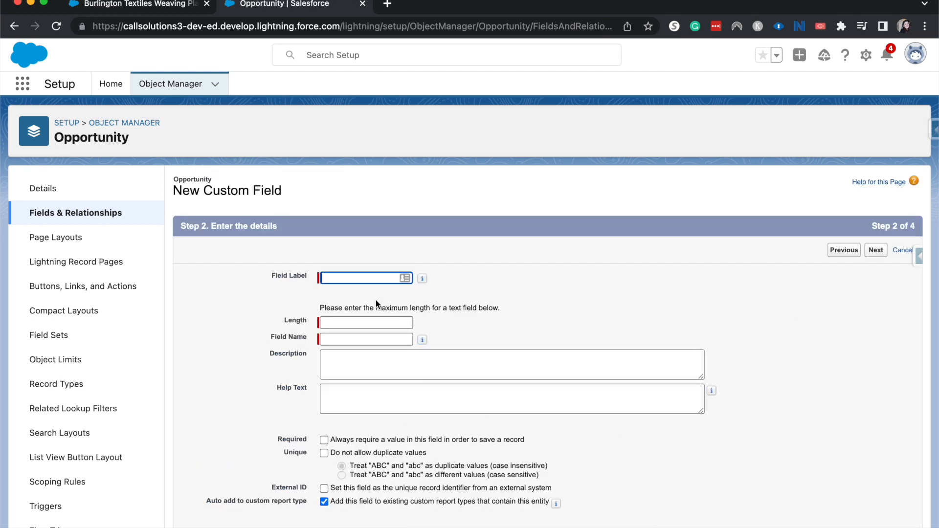
pyautogui.write('Main Contact')
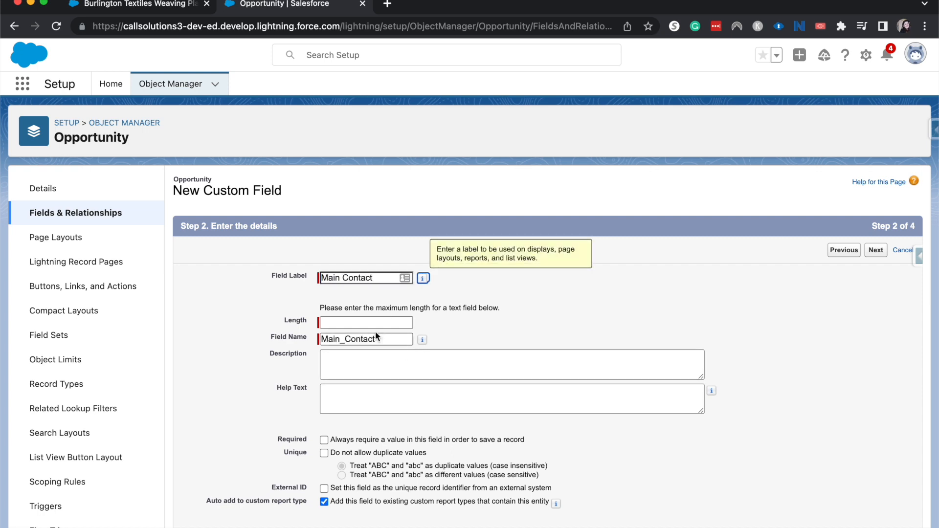
pyautogui.click(365, 322)
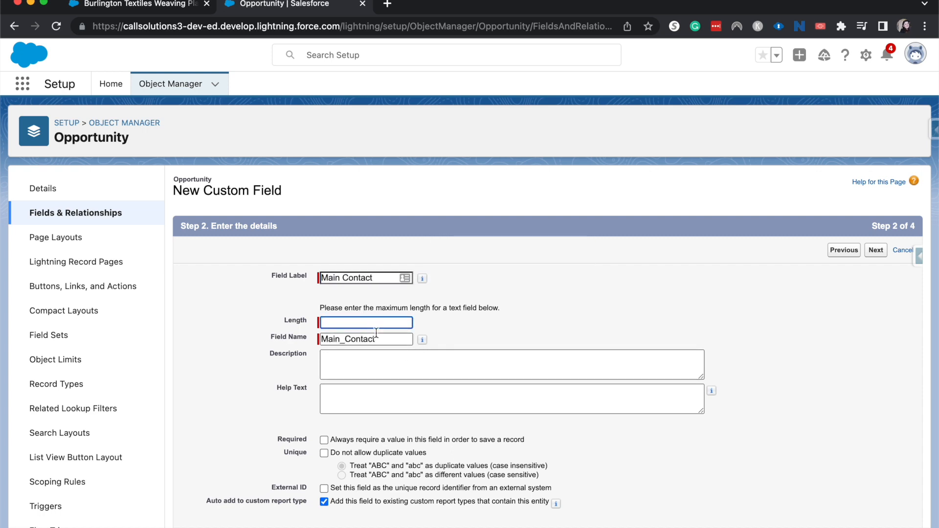
pyautogui.write('255')
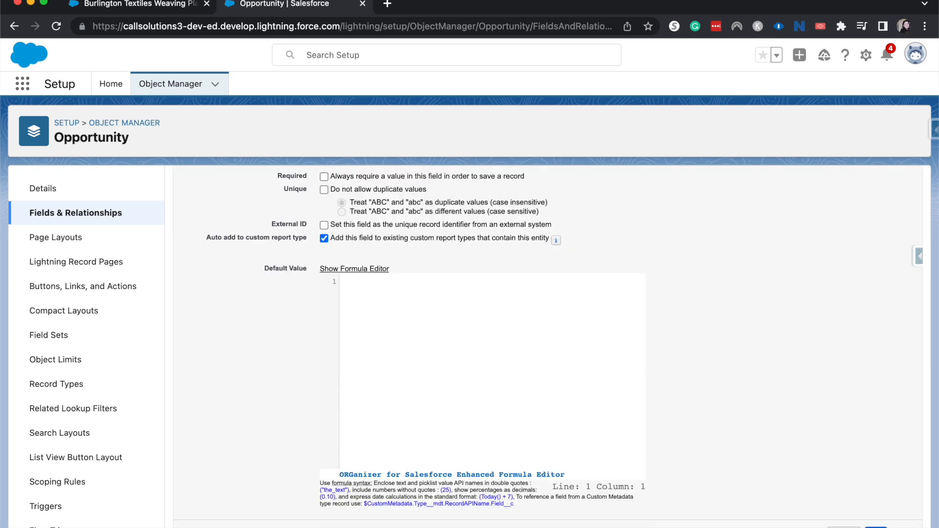
pyautogui.click(876, 250)
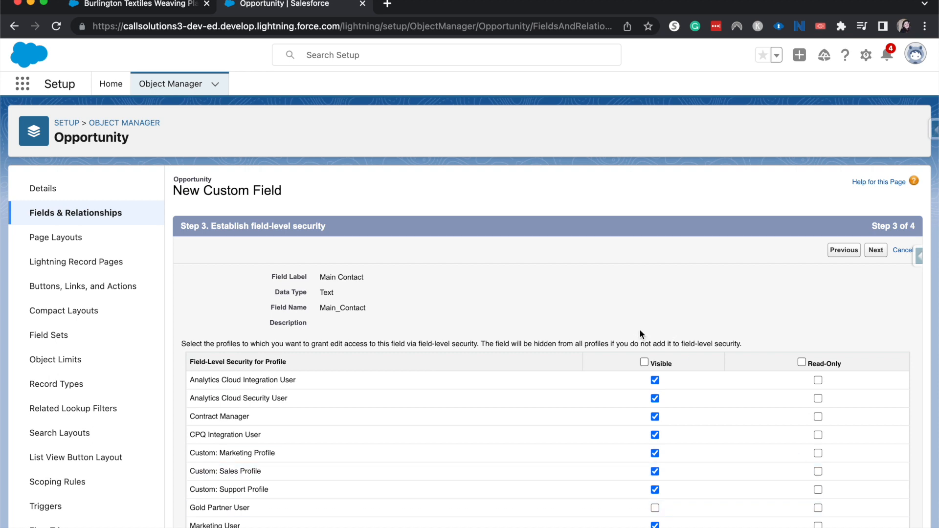
# Step: Uncheck Visible for both Analytics Cloud users, then clear the whole Visible column
pyautogui.scroll(-3)
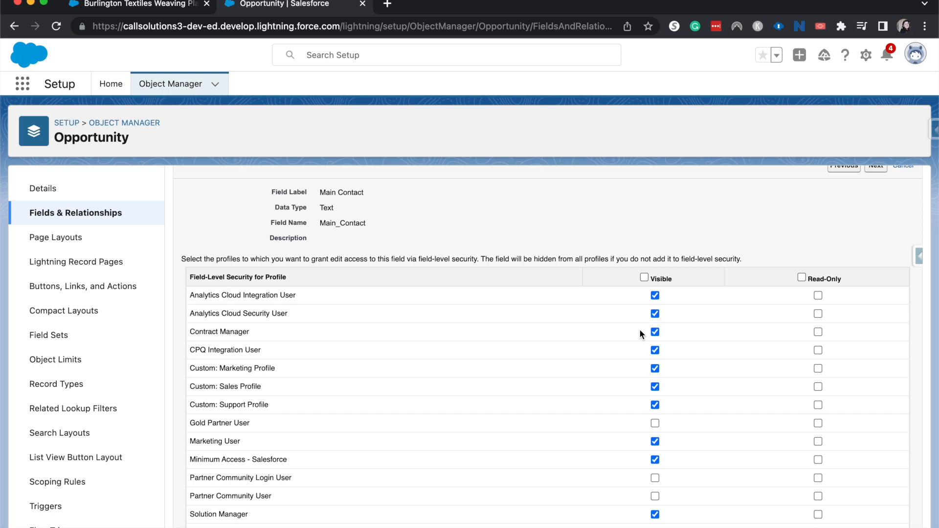
pyautogui.scroll(-3)
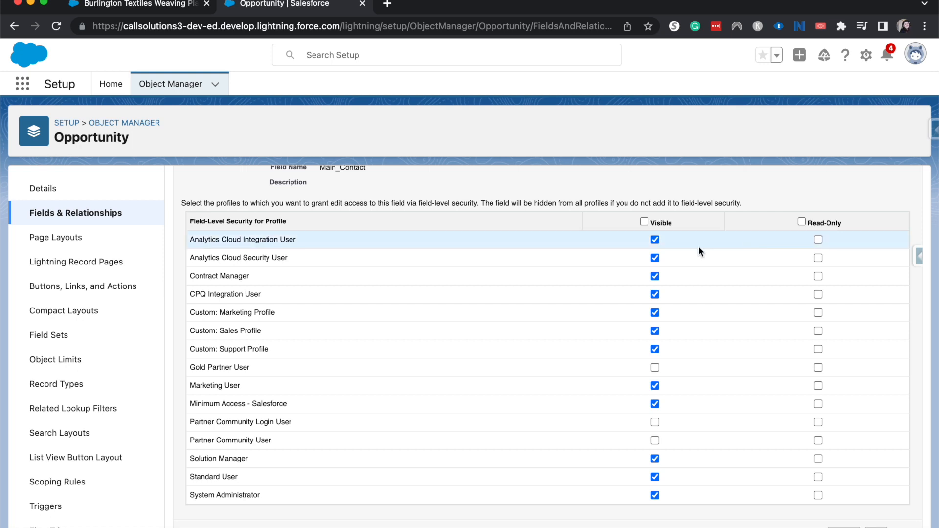
pyautogui.click(655, 239)
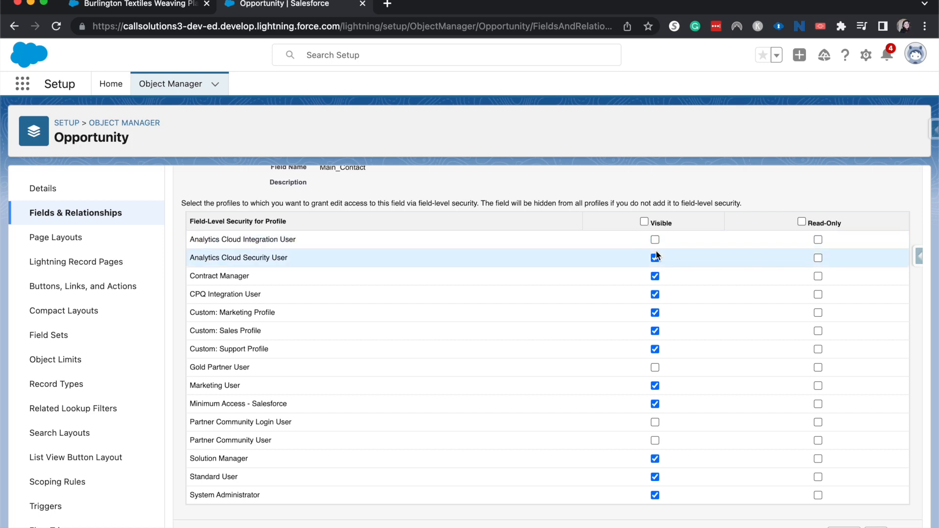
pyautogui.click(655, 258)
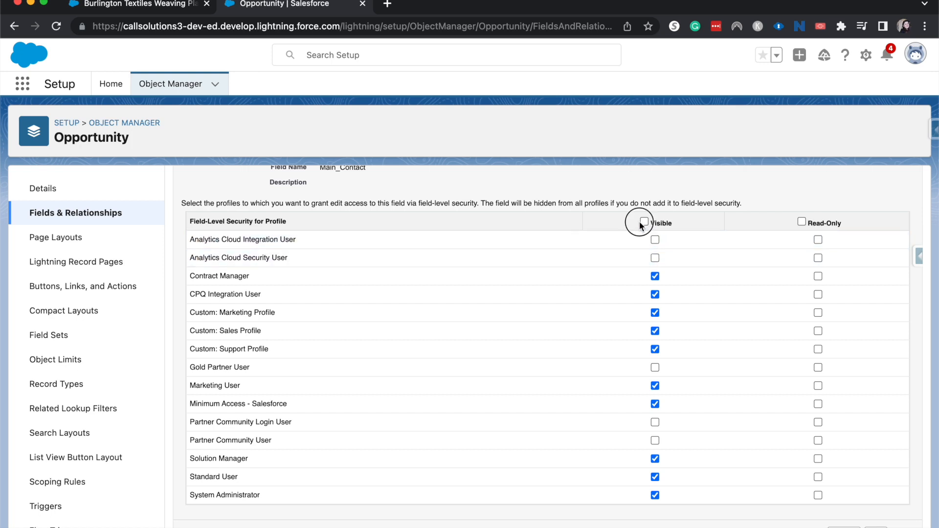
pyautogui.click(644, 223)
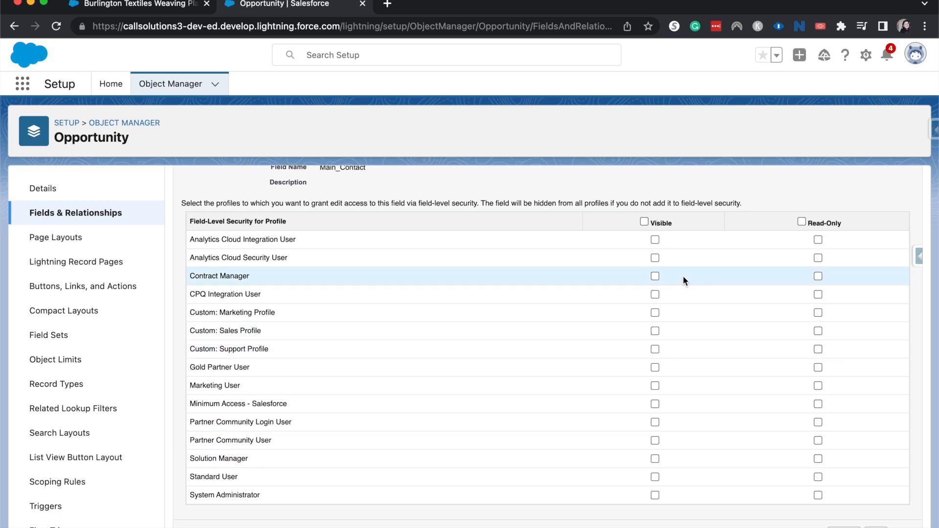
# Step: Grant Main Contact visibility to System Administrator and the Custom Sales and Support profiles
pyautogui.scroll(-3)
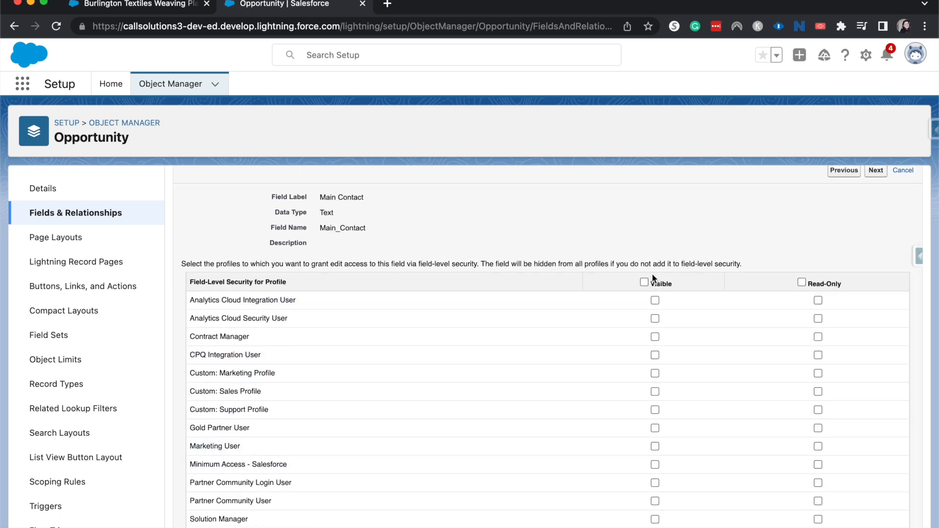
pyautogui.scroll(-3)
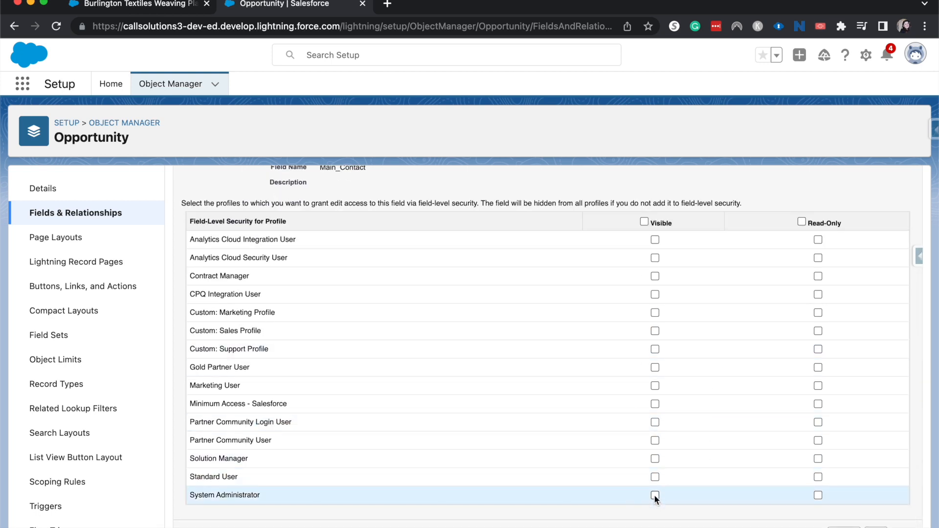
pyautogui.click(655, 496)
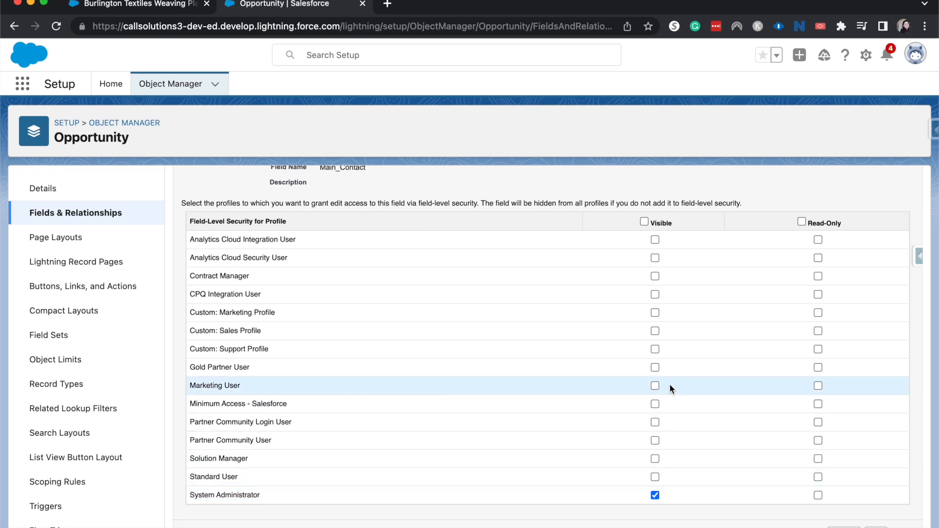
pyautogui.moveTo(652, 353)
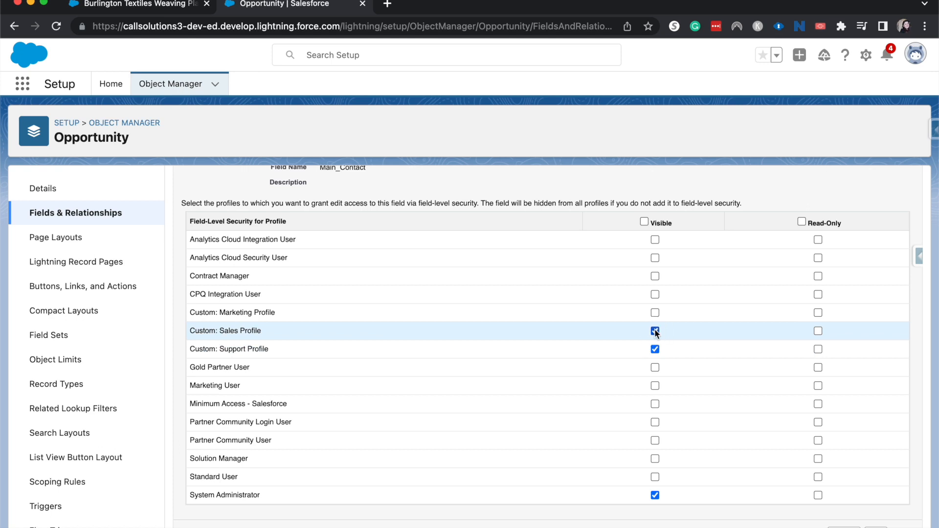
pyautogui.click(655, 331)
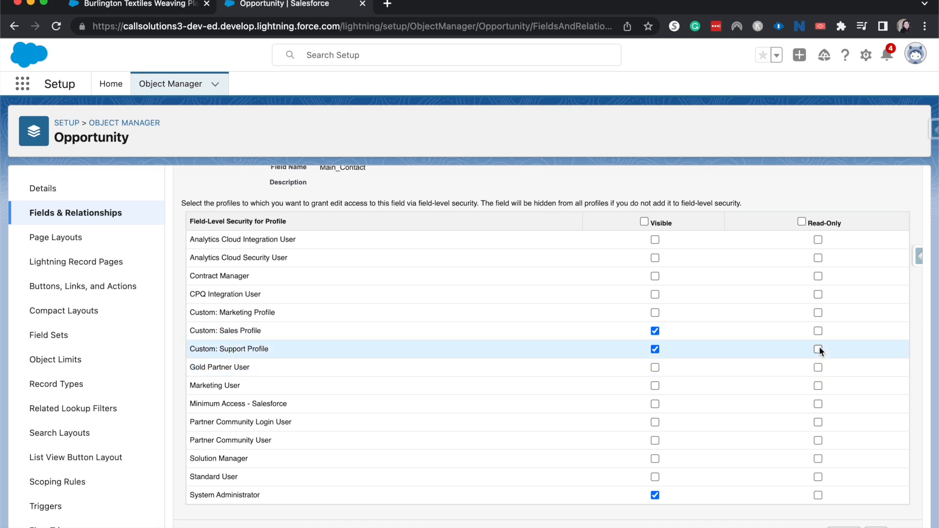
pyautogui.click(818, 349)
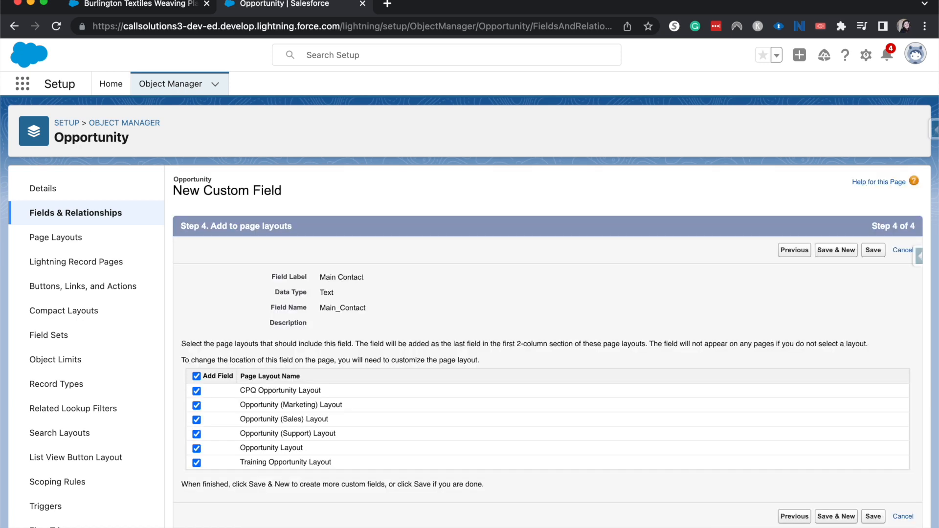
pyautogui.moveTo(400, 237)
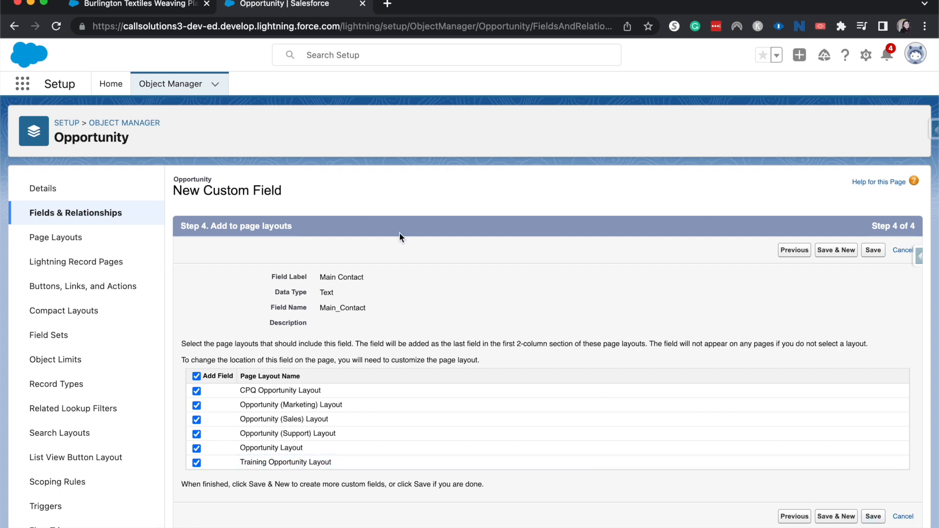
# Step: Save Main Contact with all six Opportunity page layouts selected
pyautogui.click(872, 517)
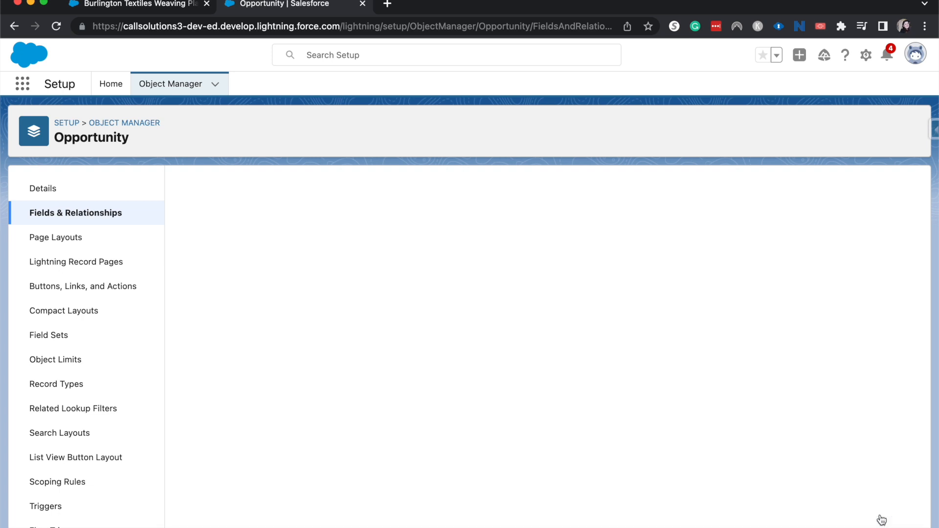
# Step: Return to the Burlington Textiles opportunity, find the blank Main Contact field, and cancel editing
pyautogui.click(76, 213)
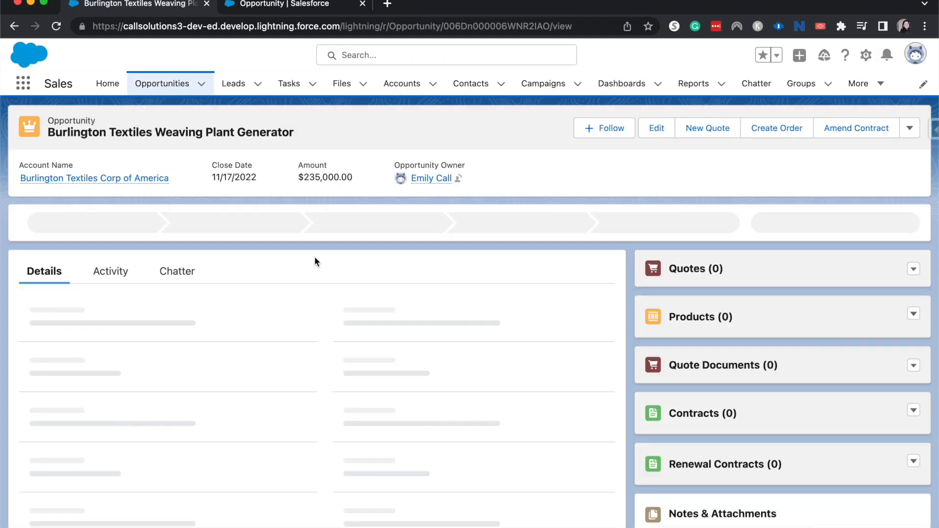
pyautogui.scroll(-3)
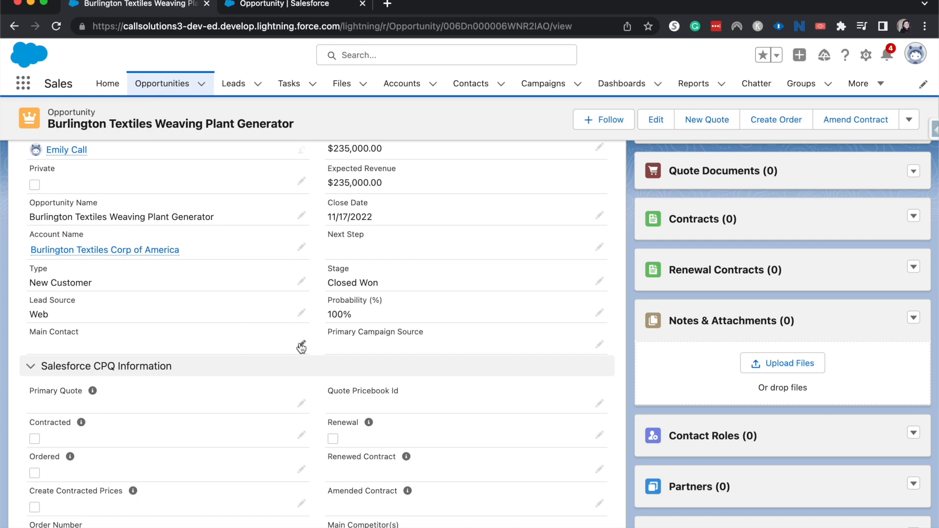
pyautogui.moveTo(301, 346)
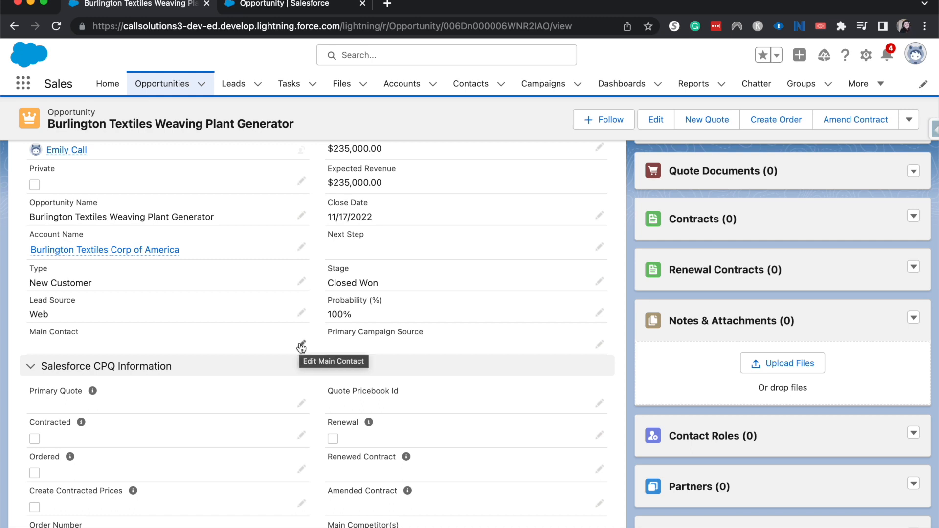
pyautogui.moveTo(99, 322)
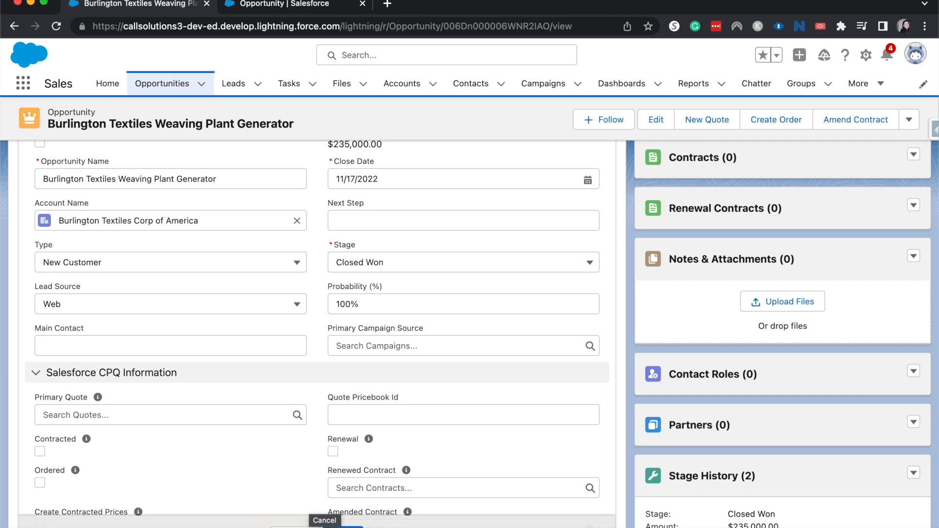
pyautogui.click(324, 520)
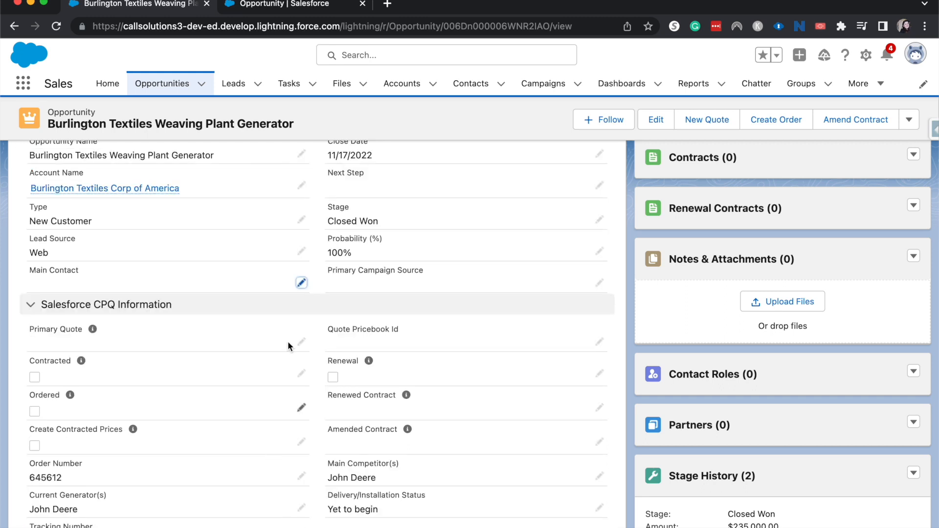
pyautogui.moveTo(317, 293)
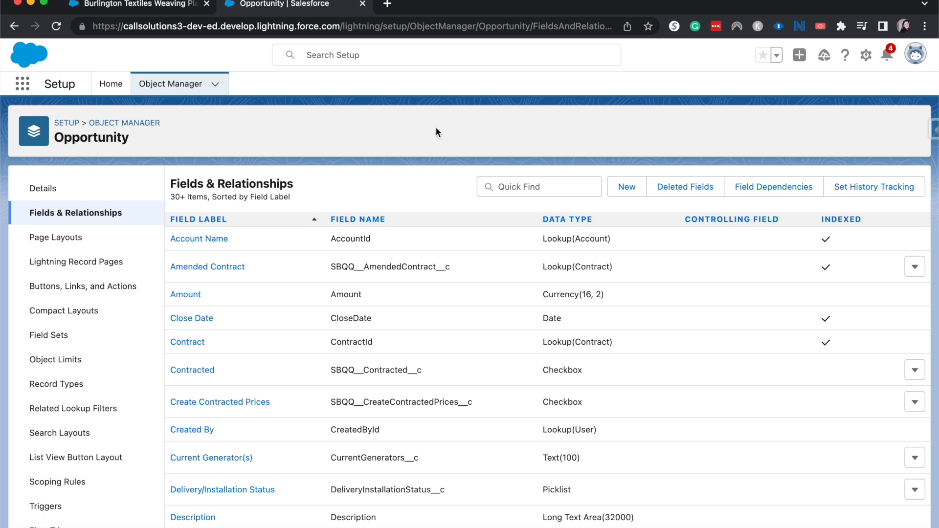
pyautogui.moveTo(66, 84)
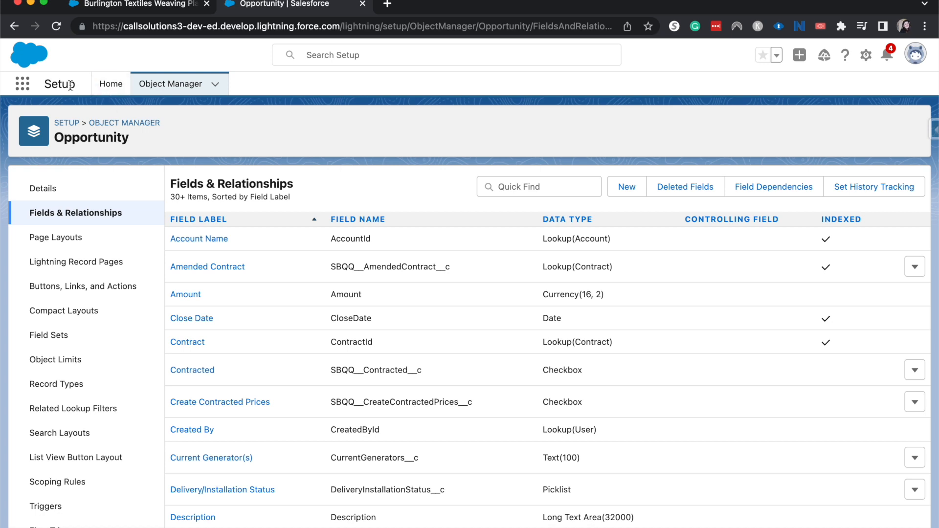
pyautogui.moveTo(58, 83)
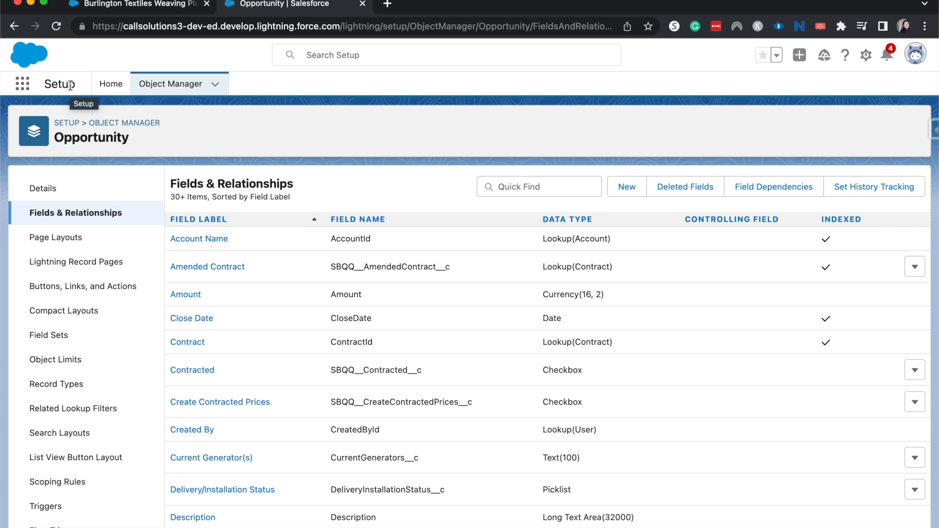
pyautogui.moveTo(37, 20)
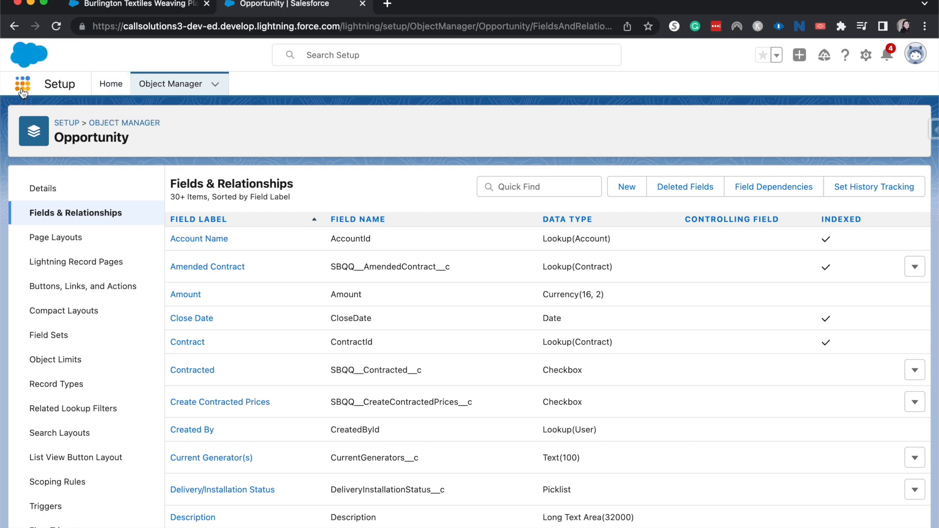
# Step: Search Setup Quick Find for 'permis' and open Users > Permission Sets
pyautogui.click(110, 84)
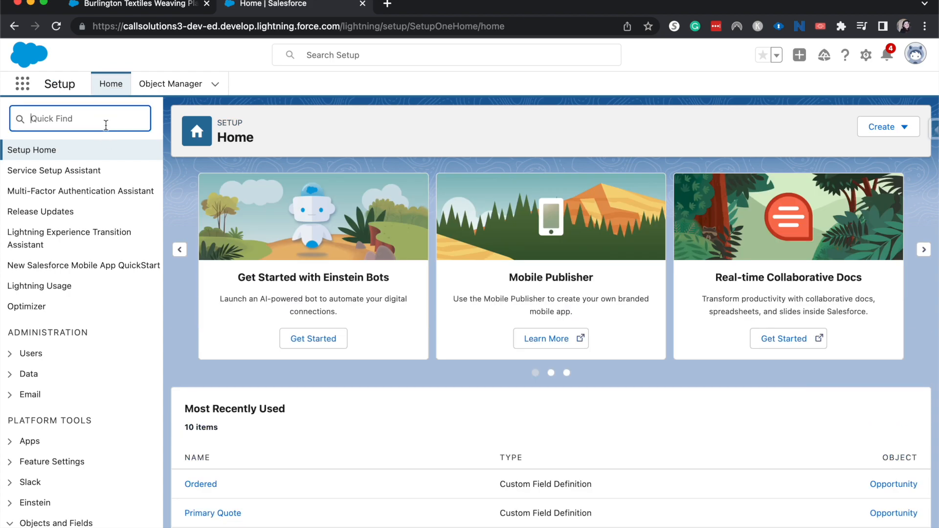
pyautogui.write('permission')
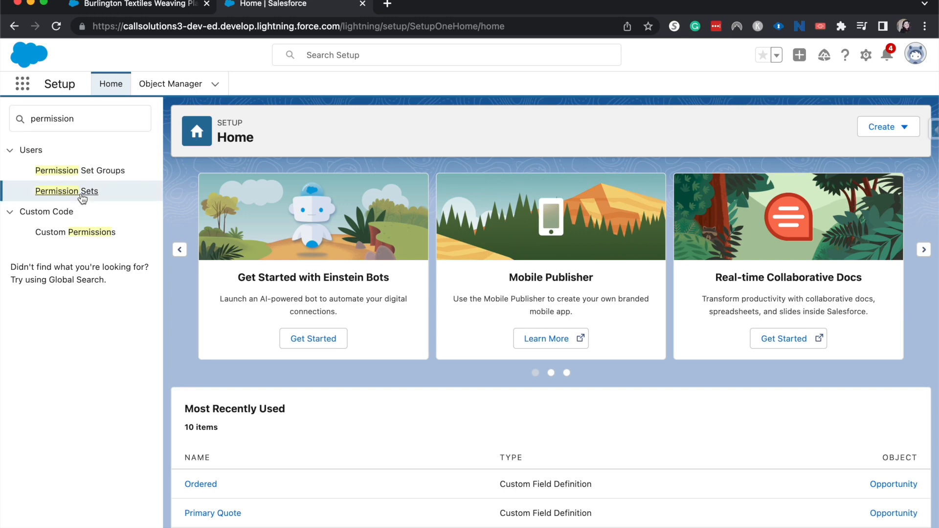
pyautogui.click(67, 191)
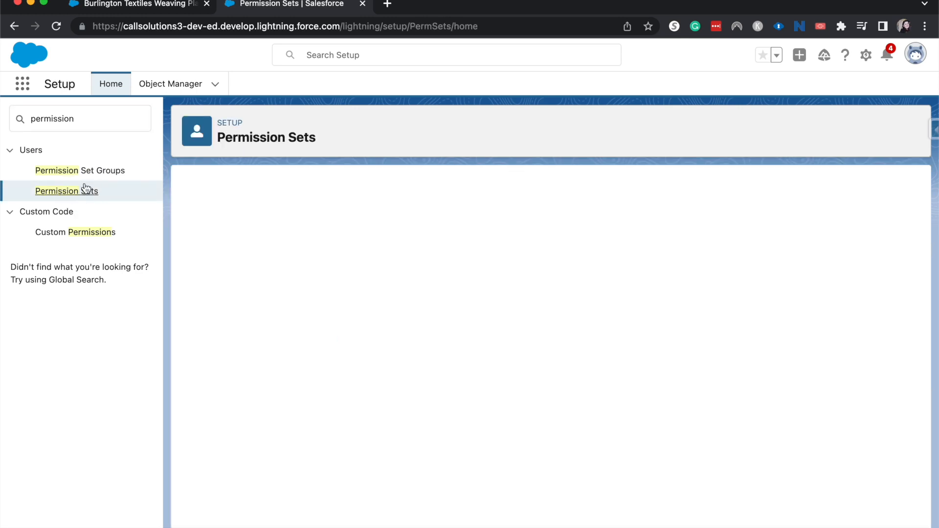
pyautogui.click(66, 191)
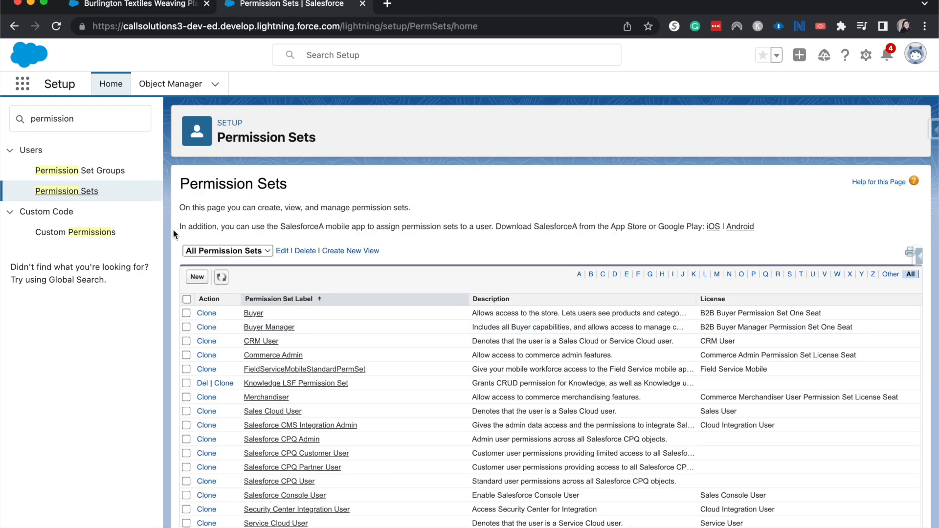
# Step: Create a new permission set labelled 'Main Contact Visable'
pyautogui.click(196, 277)
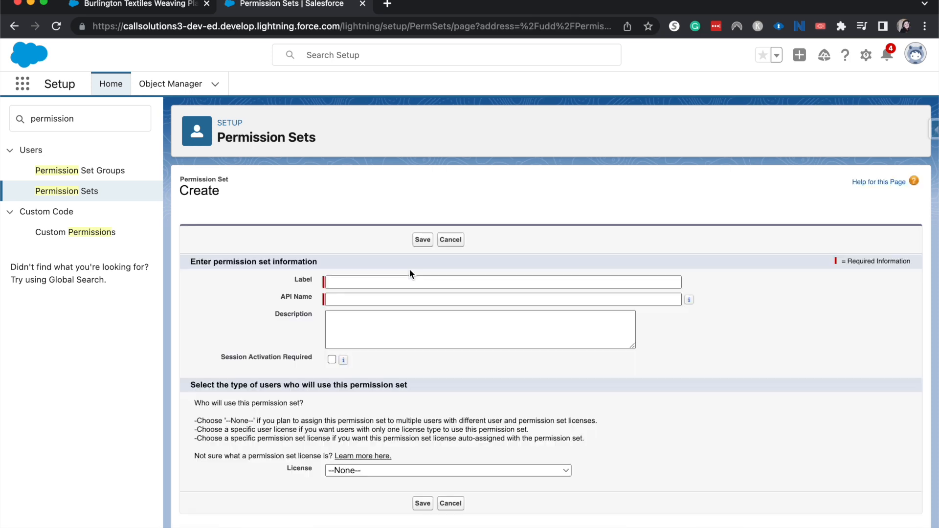
pyautogui.write('Main')
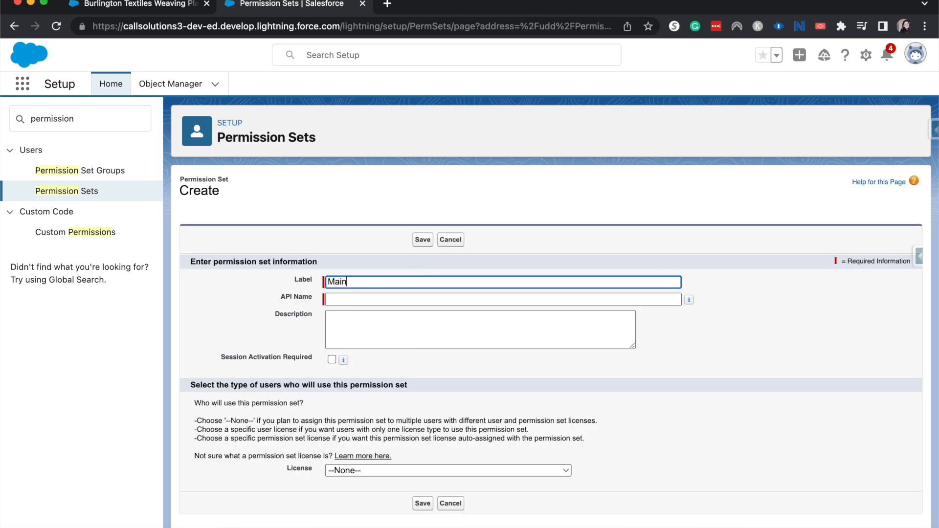
pyautogui.write('Contact')
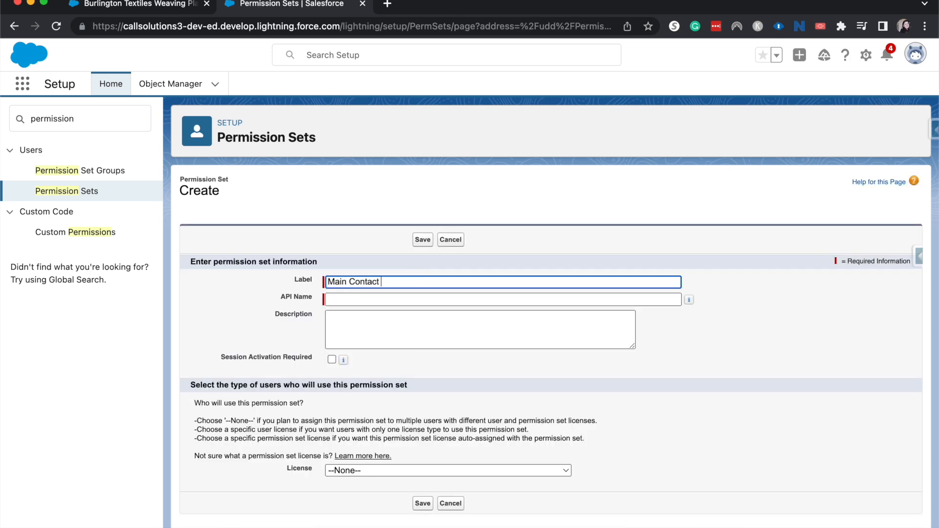
pyautogui.write('Visable')
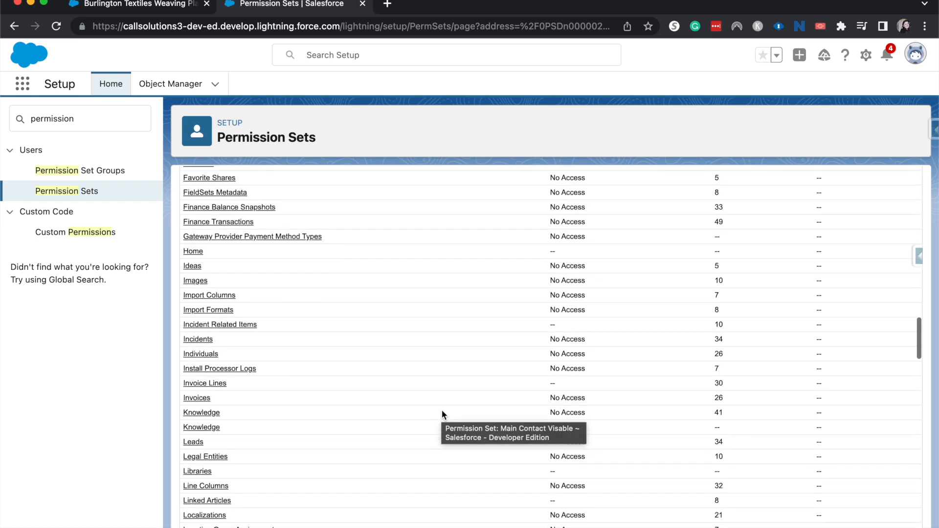
# Step: Grant Read Access to the Main Contact field in the Opportunities object settings and save
pyautogui.scroll(-3)
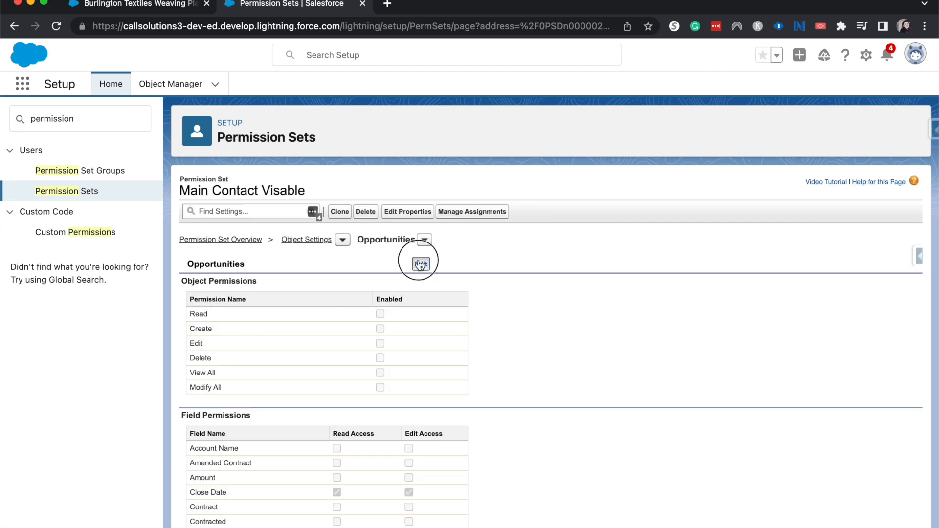
pyautogui.click(420, 264)
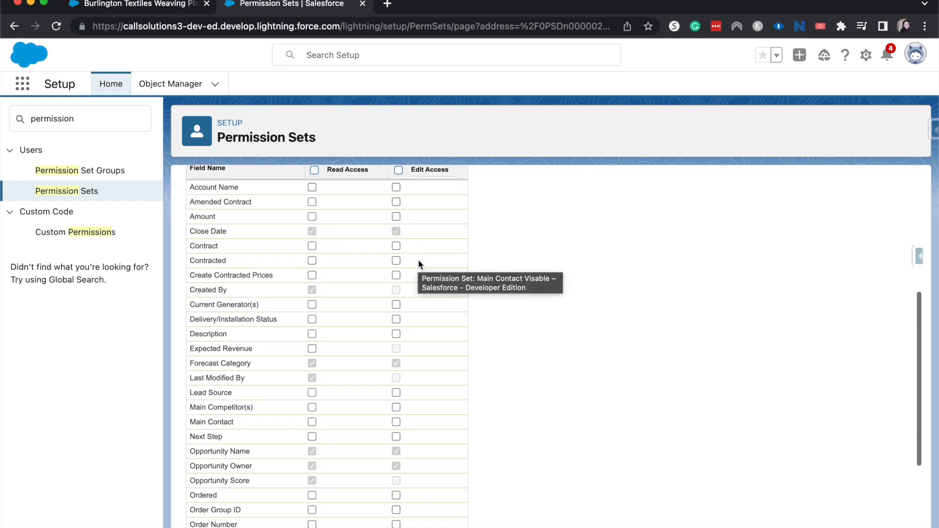
pyautogui.scroll(-3)
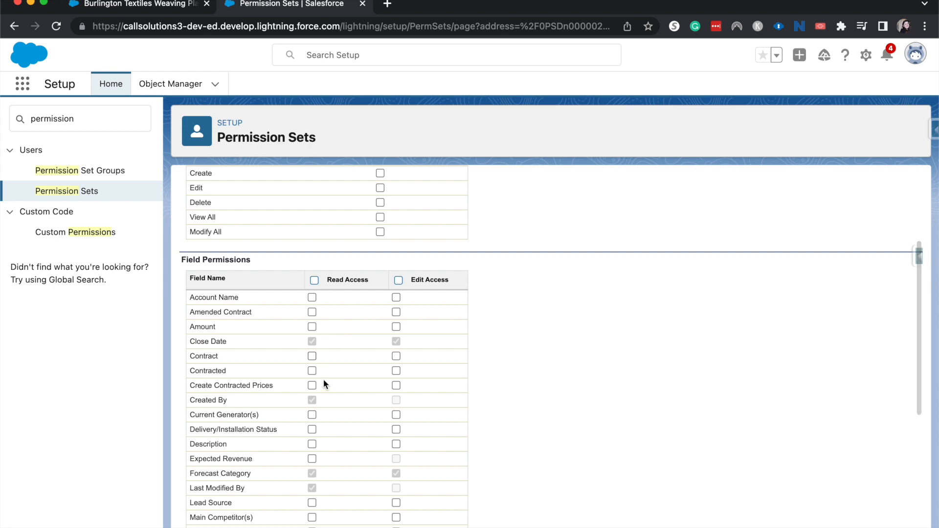
pyautogui.scroll(-3)
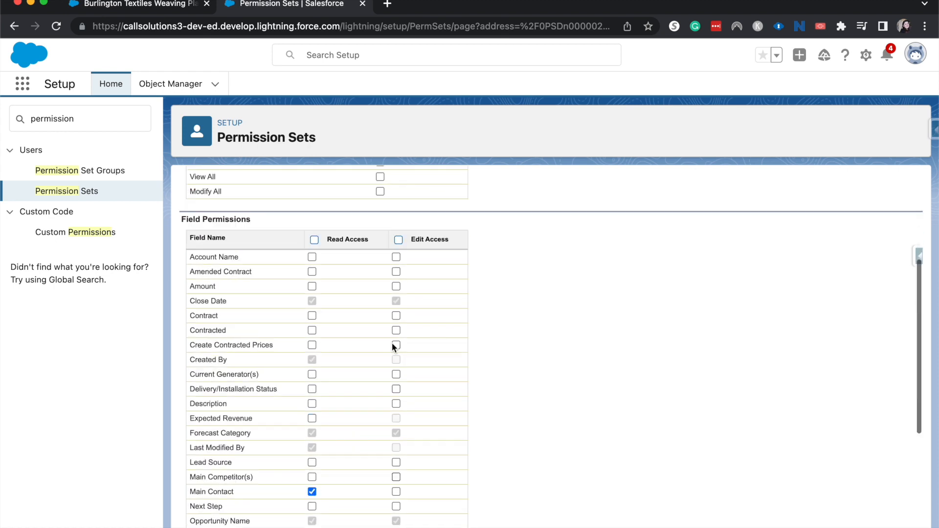
pyautogui.scroll(-3)
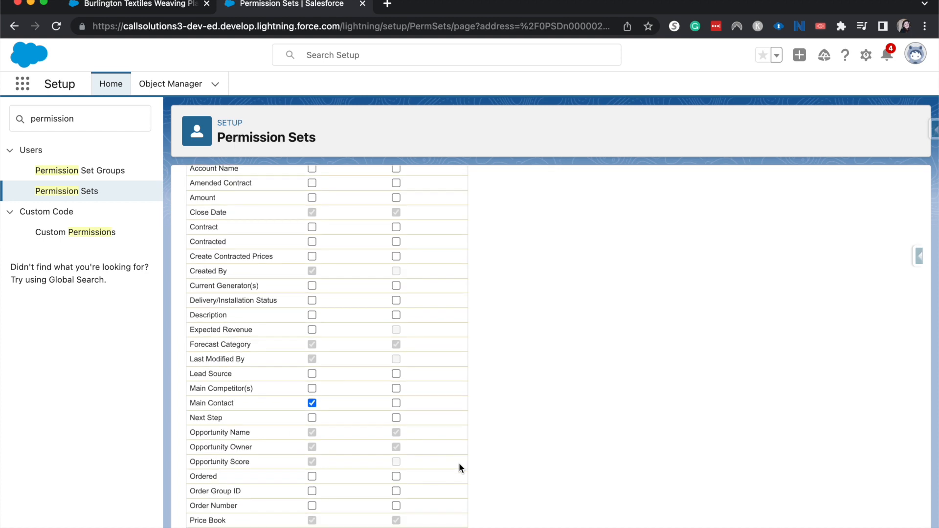
pyautogui.moveTo(388, 404)
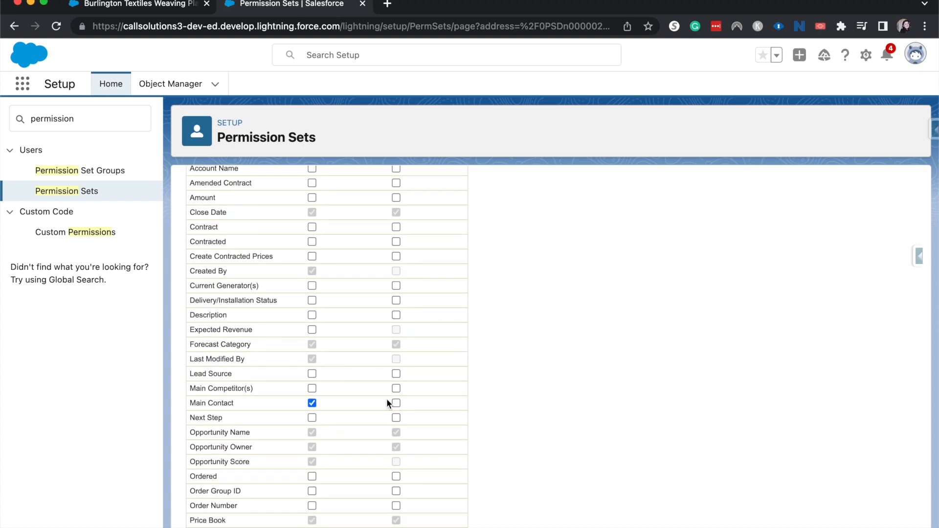
pyautogui.scroll(-3)
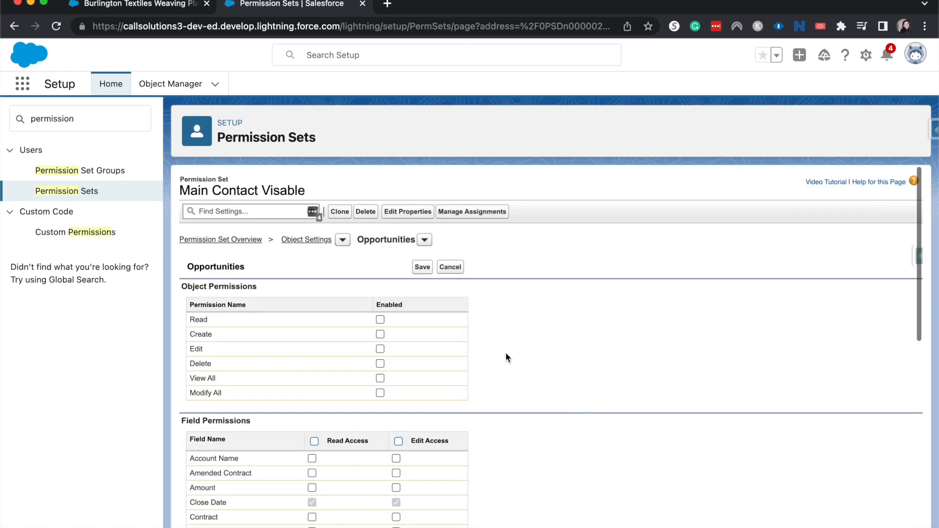
pyautogui.click(422, 266)
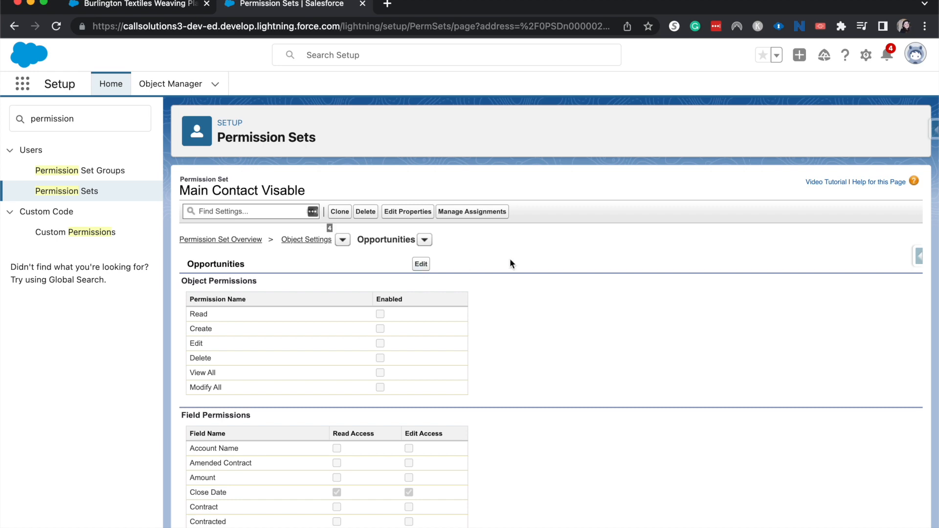
# Step: Open the permission set's Manage Assignments page and start adding an assignment
pyautogui.scroll(-3)
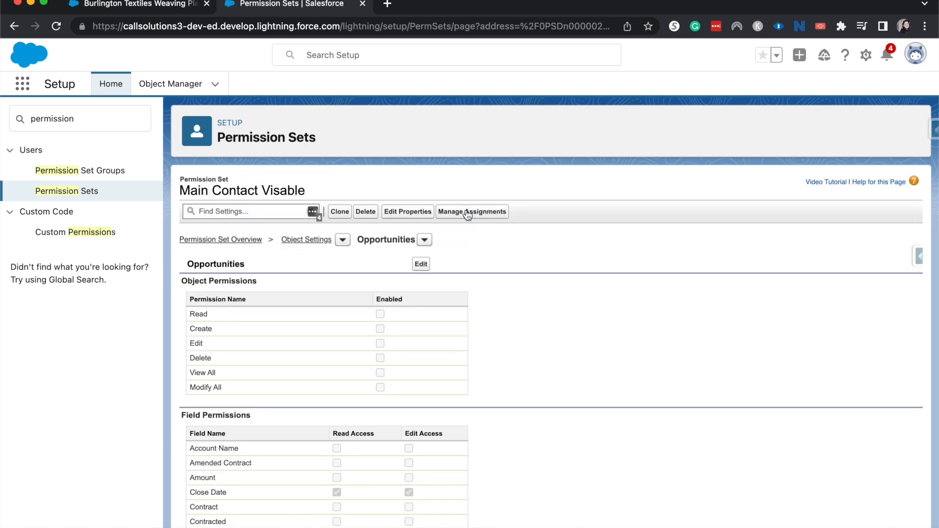
pyautogui.click(472, 211)
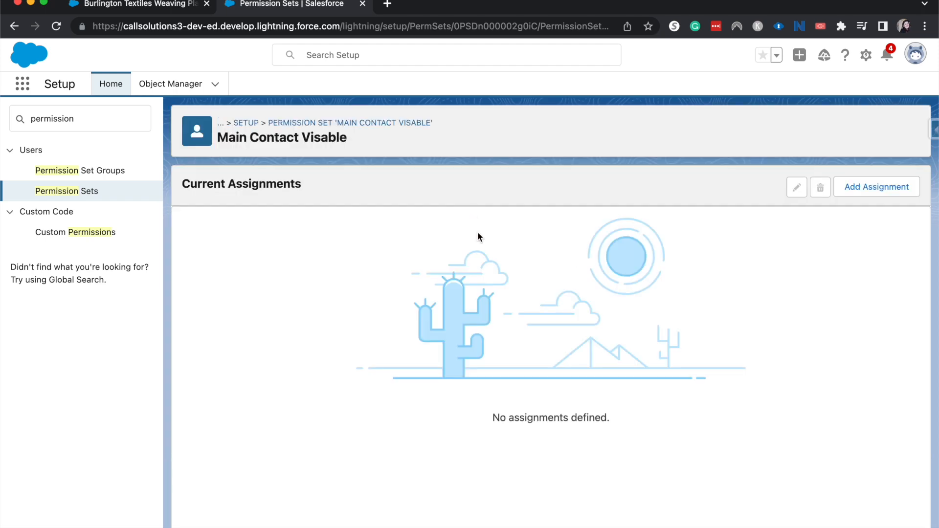
pyautogui.click(876, 187)
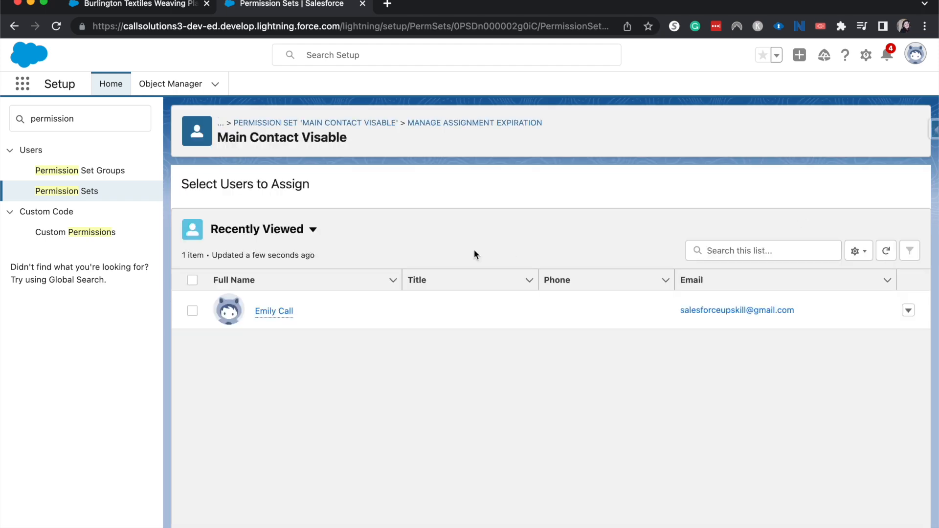
# Step: Switch the user list view to All Users and tick Security User
pyautogui.click(258, 229)
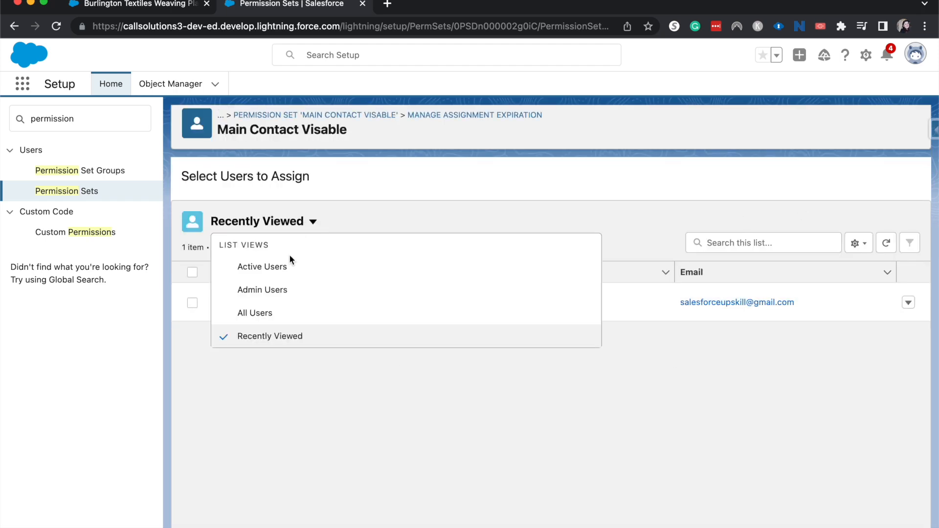
pyautogui.click(254, 313)
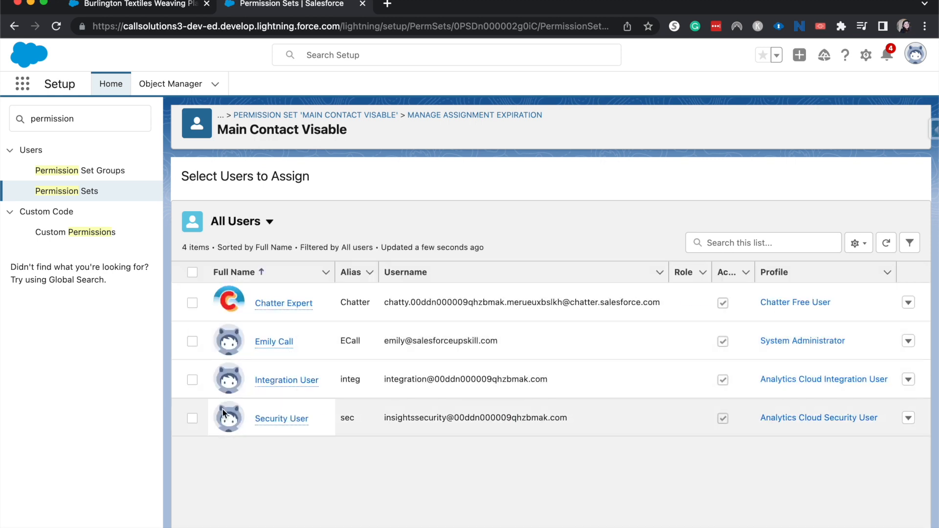
pyautogui.click(192, 417)
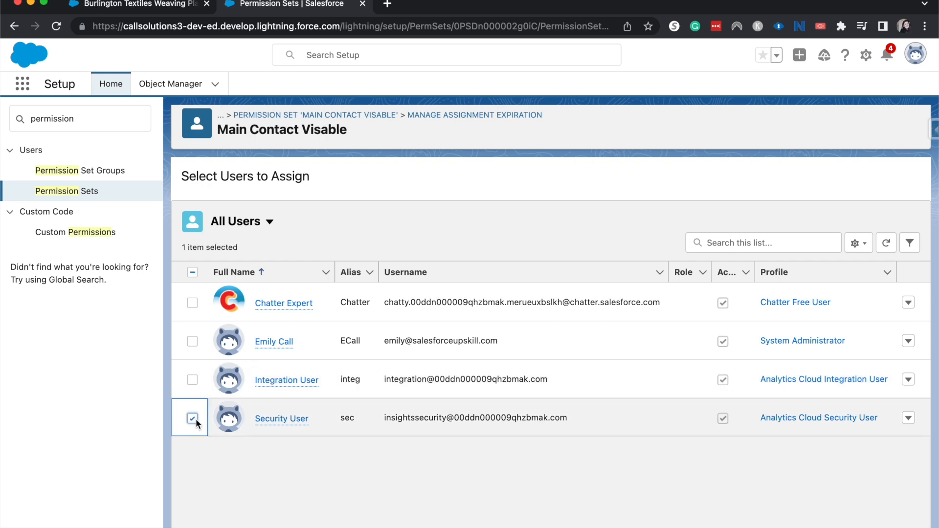
pyautogui.scroll(-3)
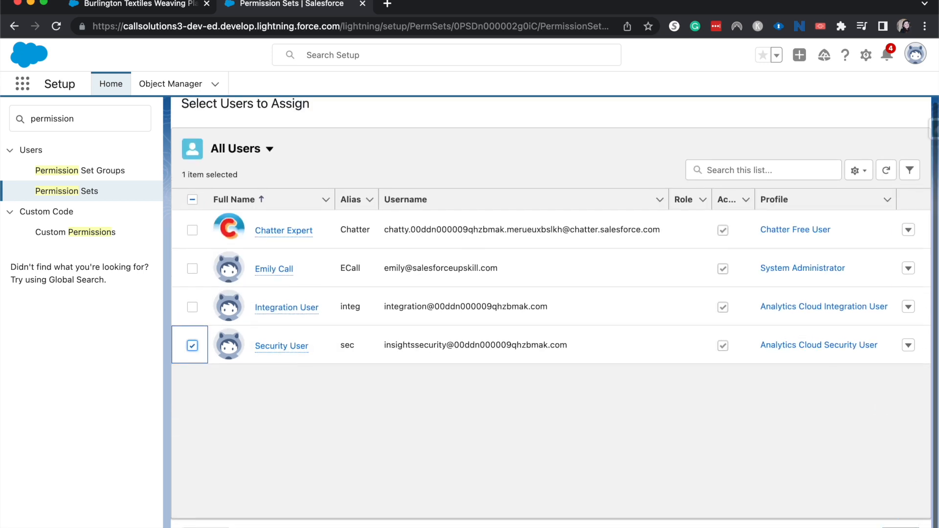